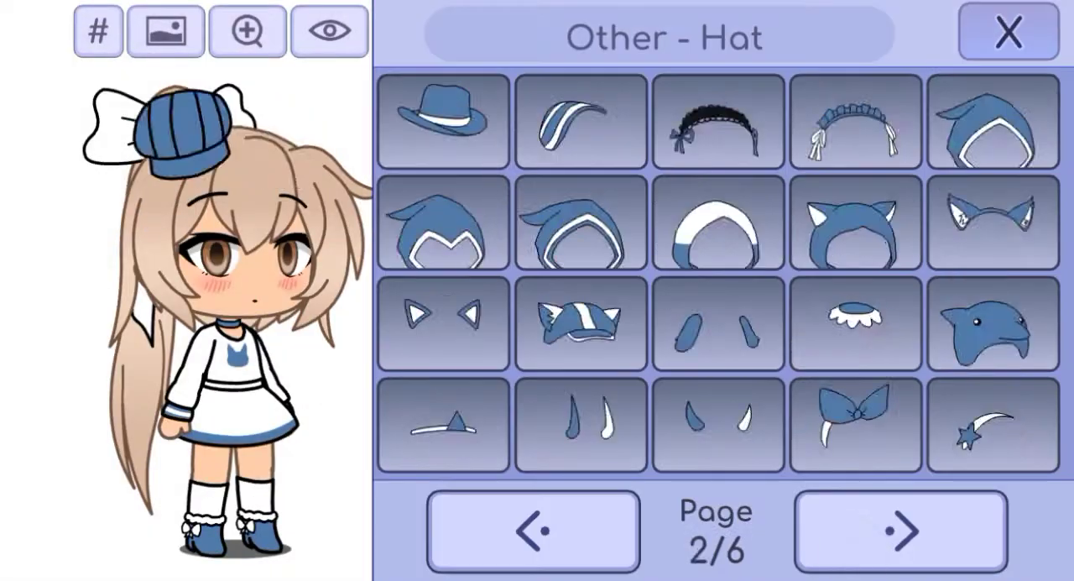
Step: Pick a blue beret, head accessory and striped knee socks for the characters
left_click(417, 538)
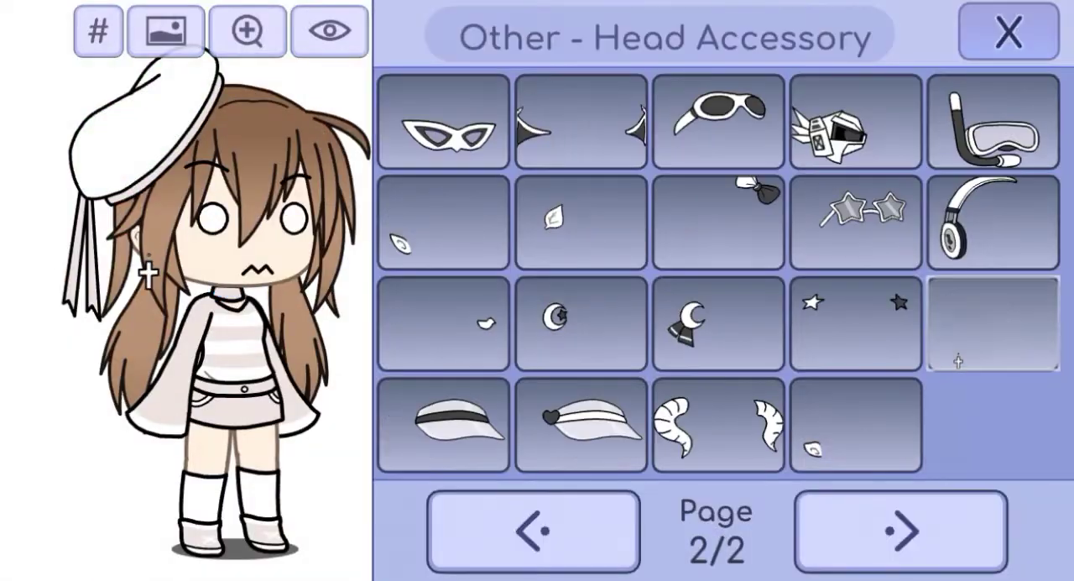
left_click(1008, 31)
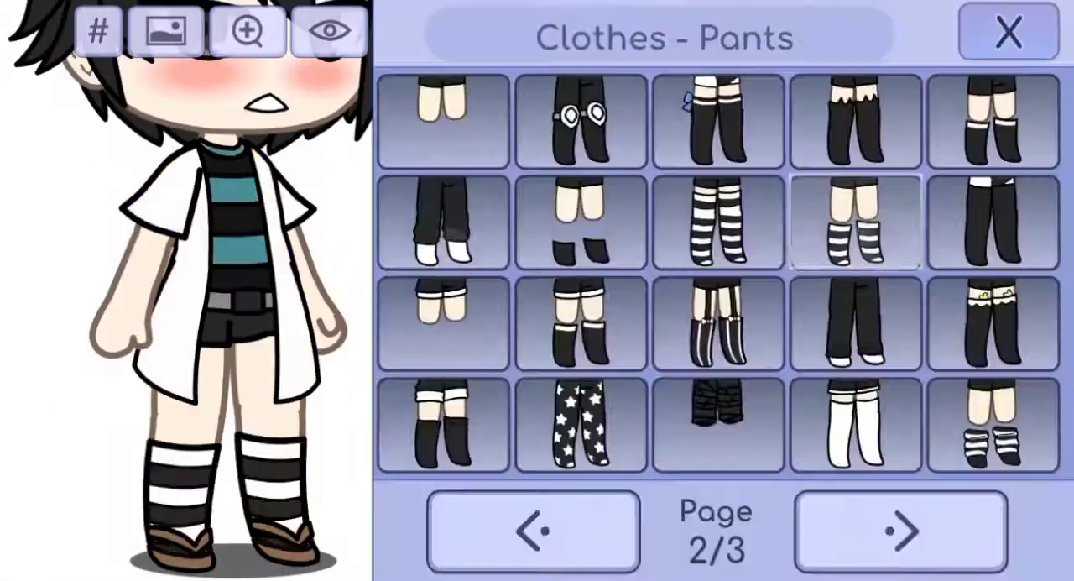
left_click(504, 537)
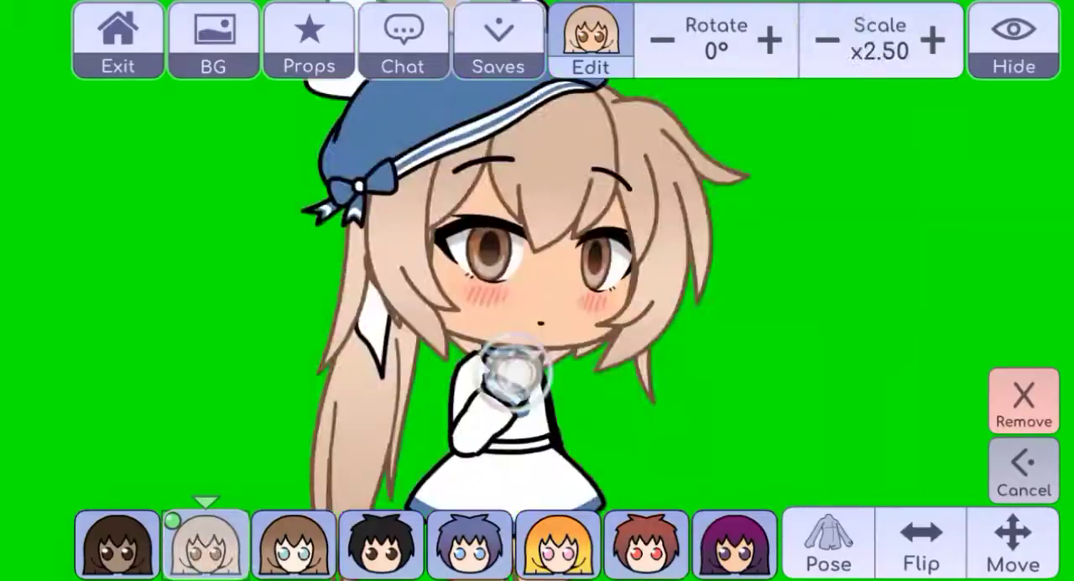
Step: Pose the blue-beret character on the green background, then bring up Load New Image in the drawing app
left_click(381, 543)
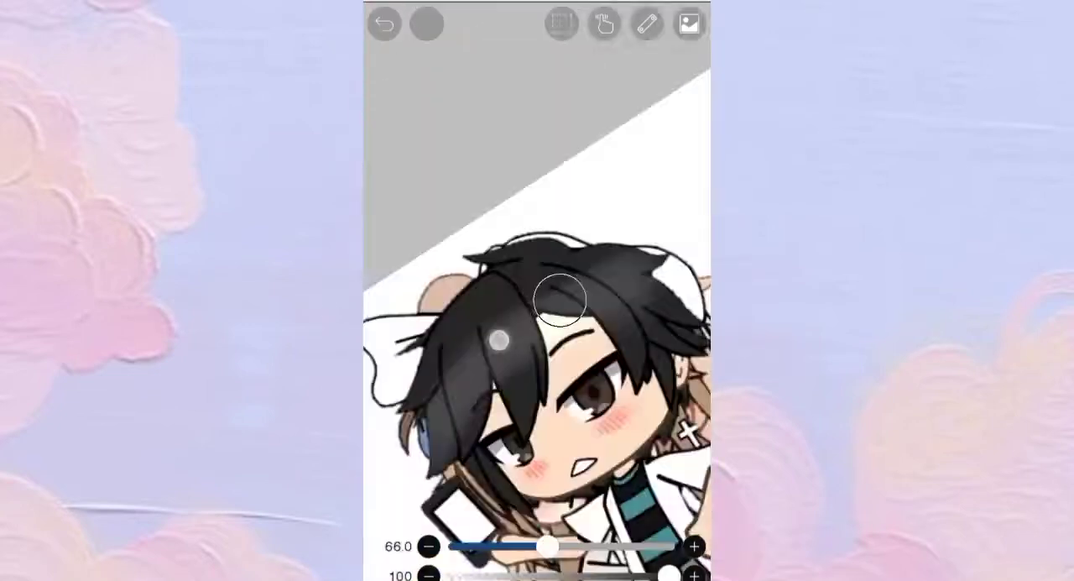
left_click(690, 23)
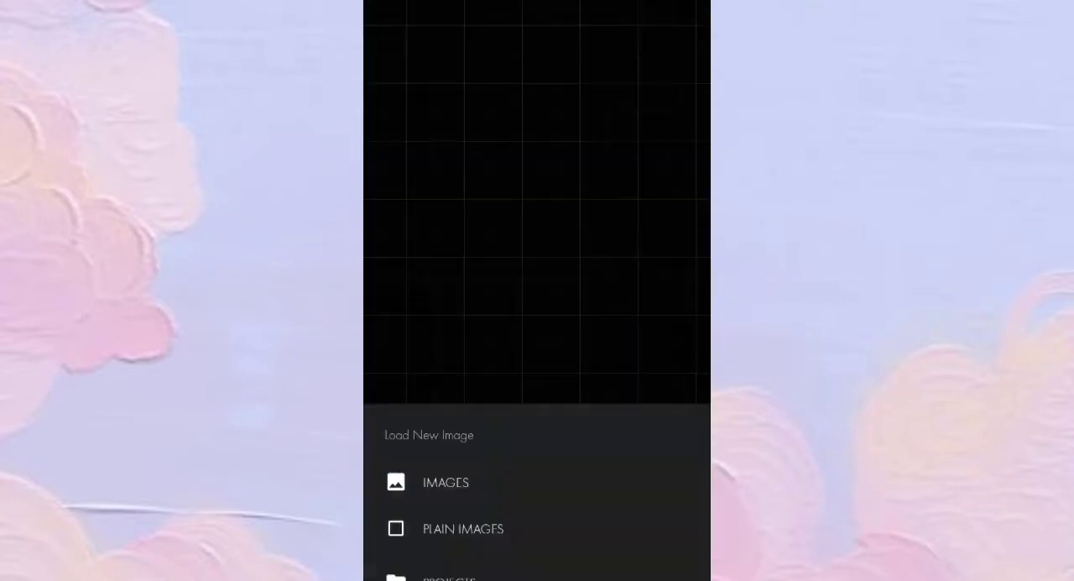